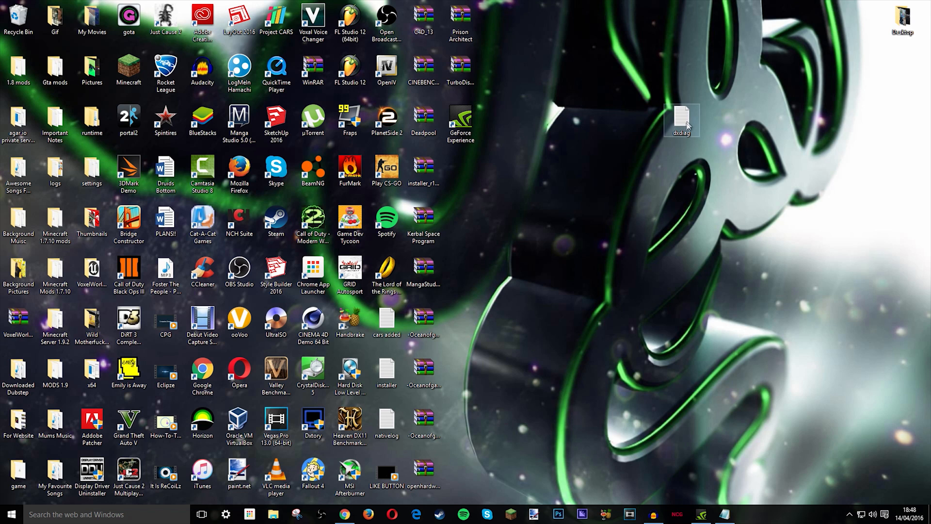
- Read the 'dxdiag' command from the desktop note and close the note
double_click(681, 118)
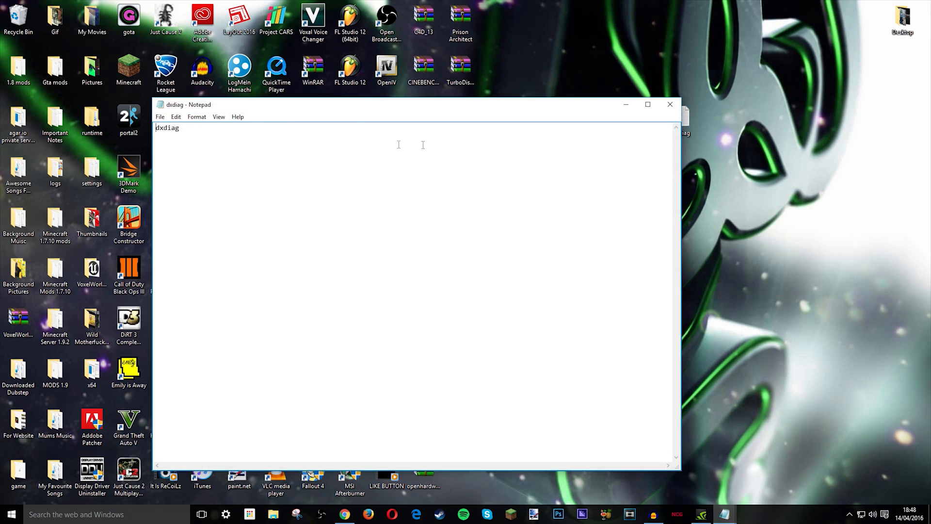
double_click(167, 127)
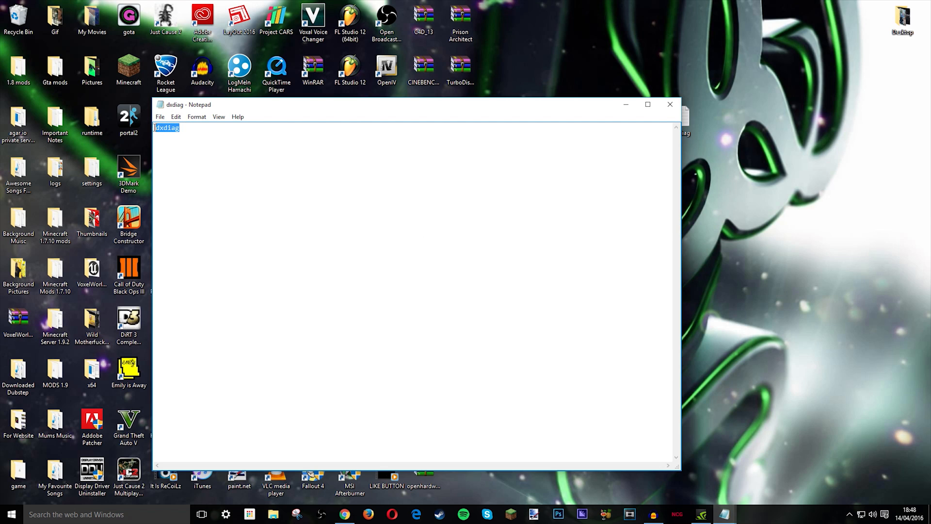
mouse_move(670, 105)
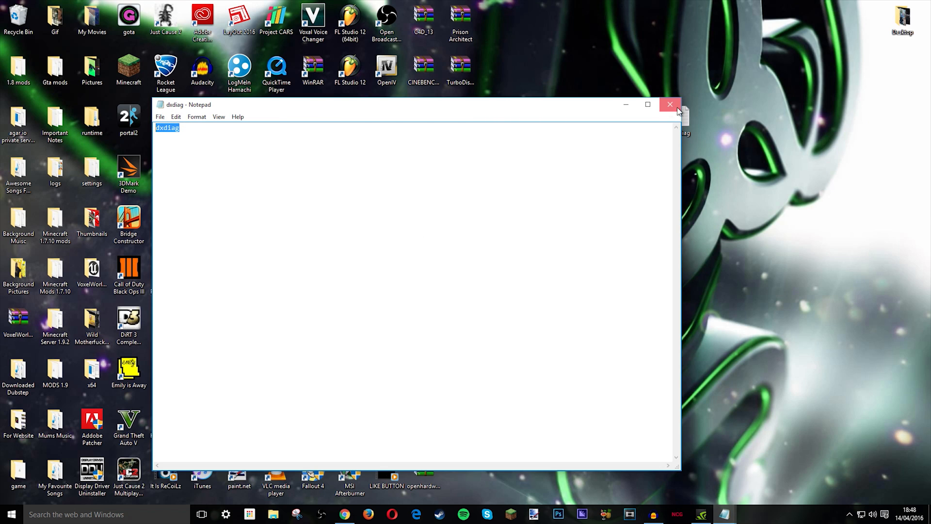
left_click(670, 104)
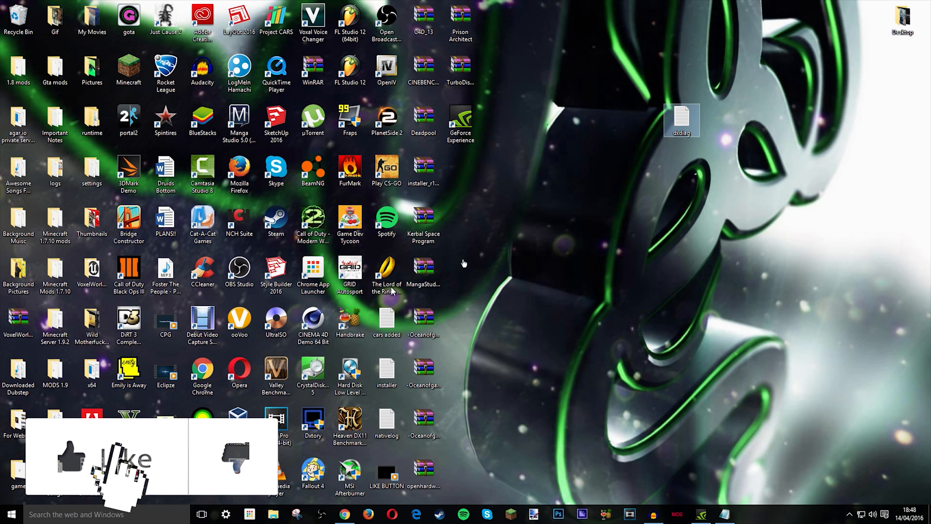
- Run dxdiag, decline the DirectShow check, and view the Display details showing the NVIDIA GeForce GTX 960
double_click(682, 118)
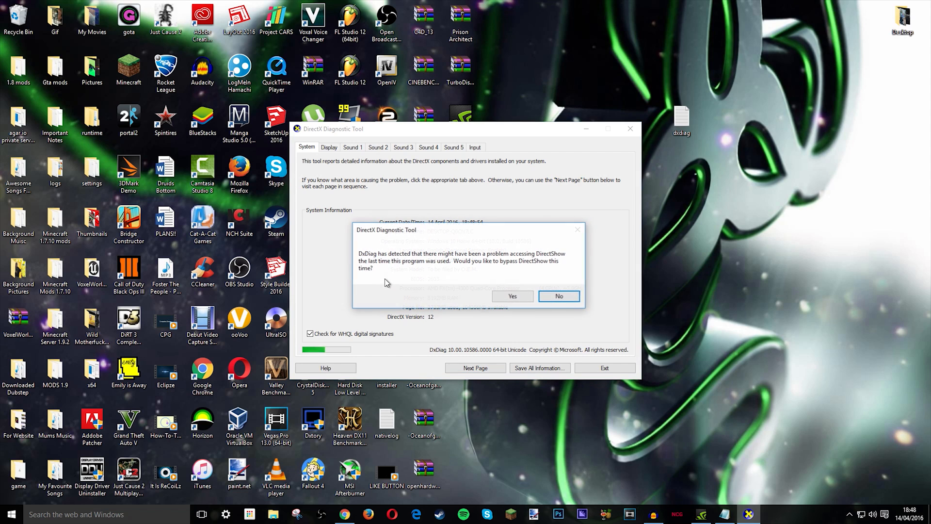
left_click(558, 295)
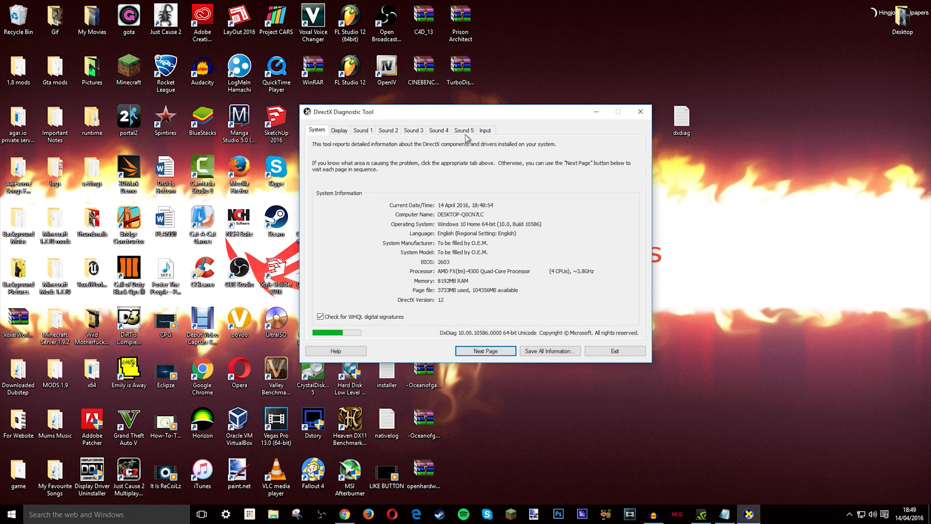
left_click(340, 130)
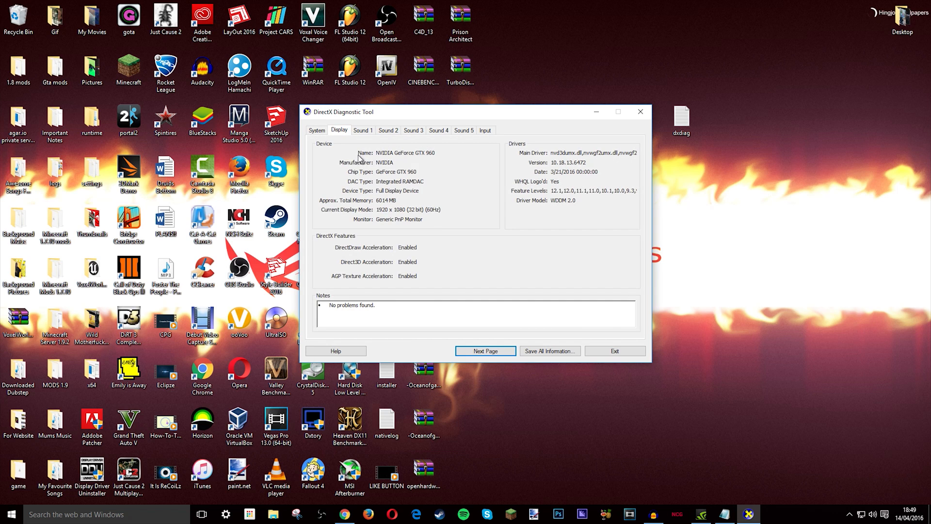
mouse_move(383, 162)
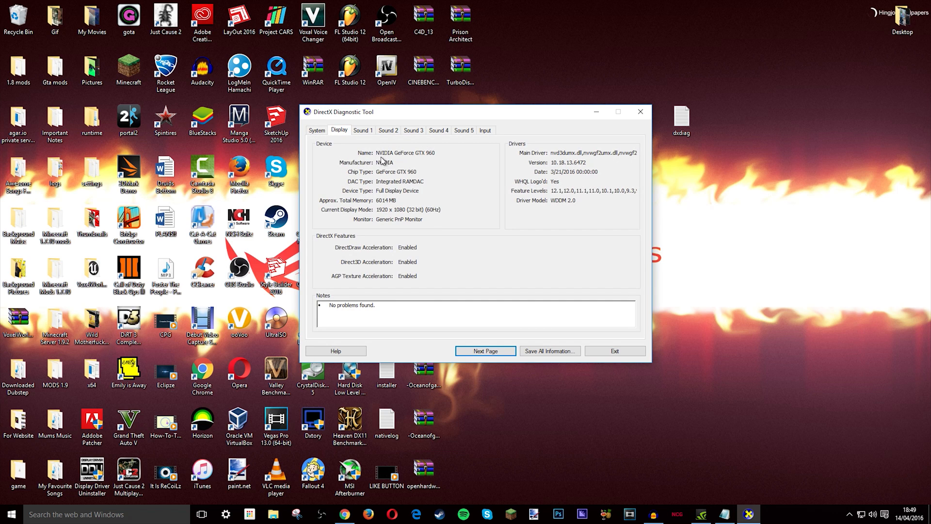
mouse_move(390, 177)
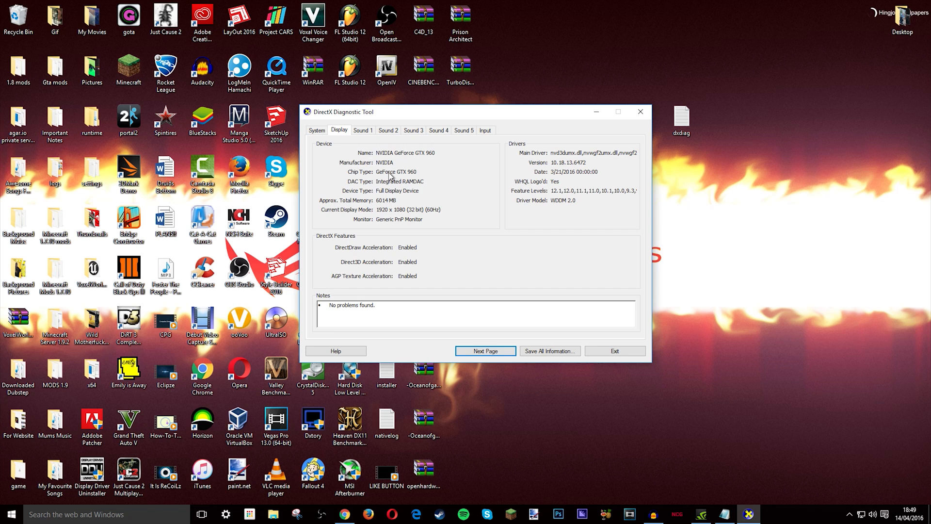
mouse_move(451, 178)
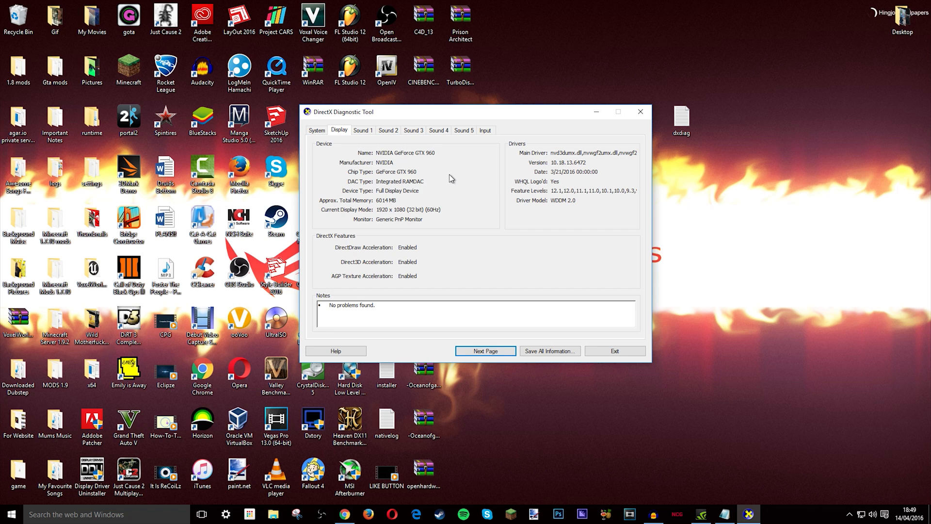
mouse_move(586, 127)
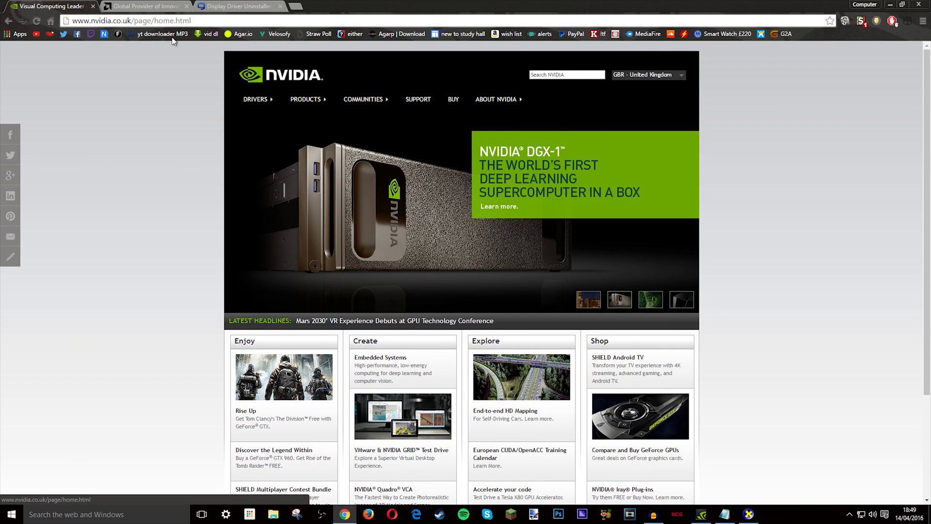
- Go to NVIDIA's All Drivers page and review the product type options for the GTX 960
left_click(255, 99)
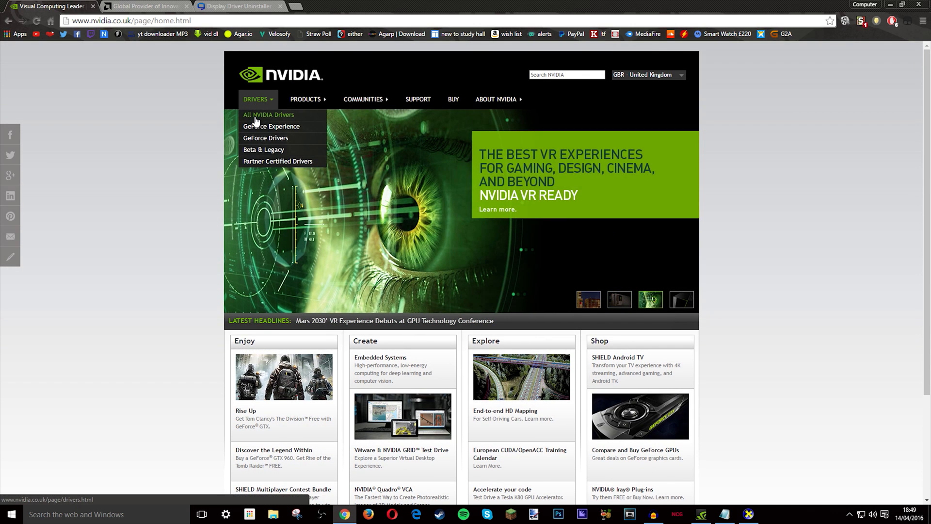
left_click(269, 114)
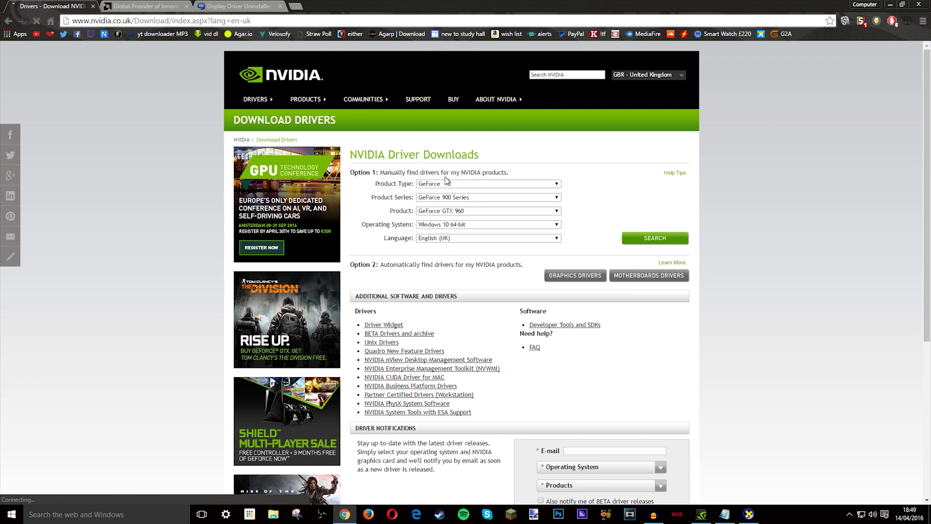
left_click(487, 183)
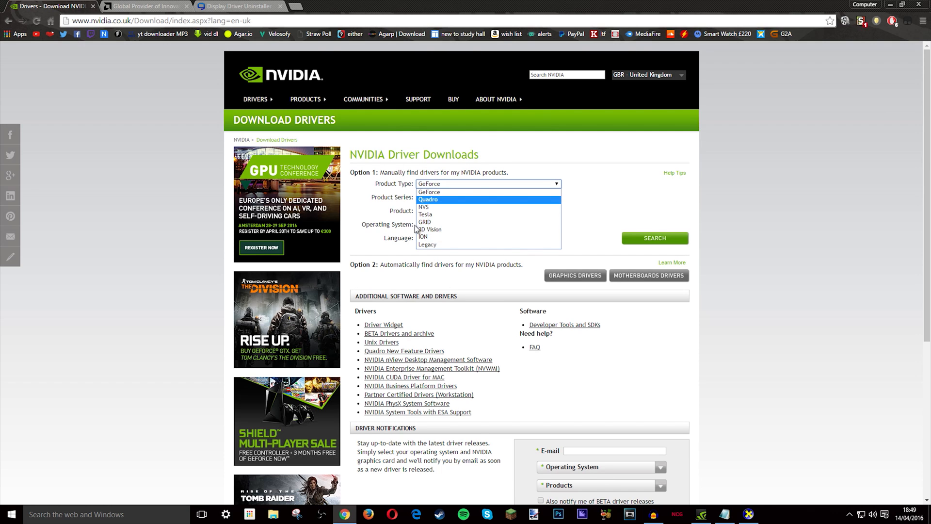
mouse_move(440, 206)
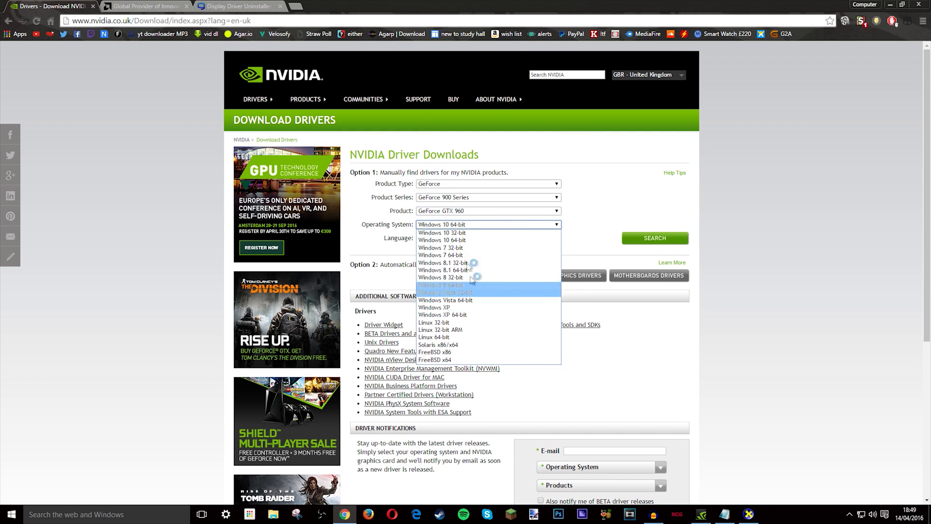
- Search with Windows 10 64-bit selected and agree to download the GeForce driver 364.72
left_click(487, 238)
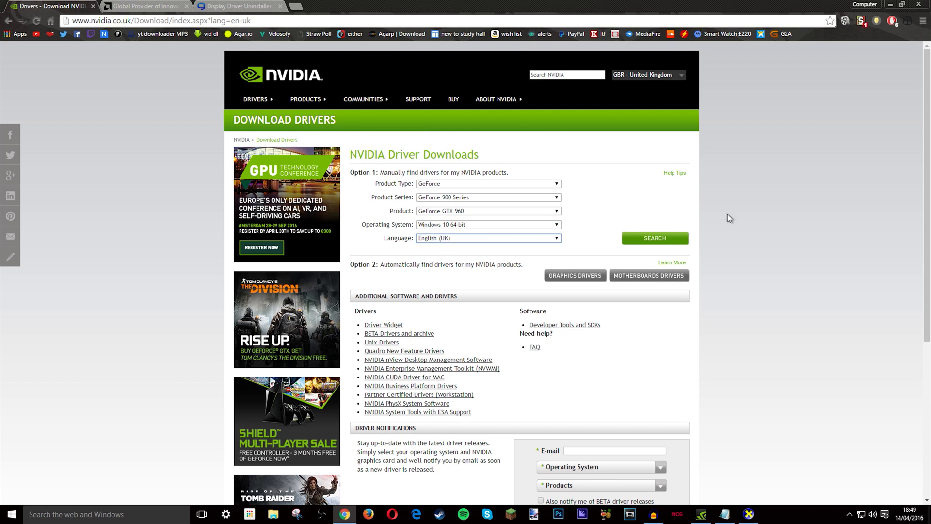
left_click(654, 238)
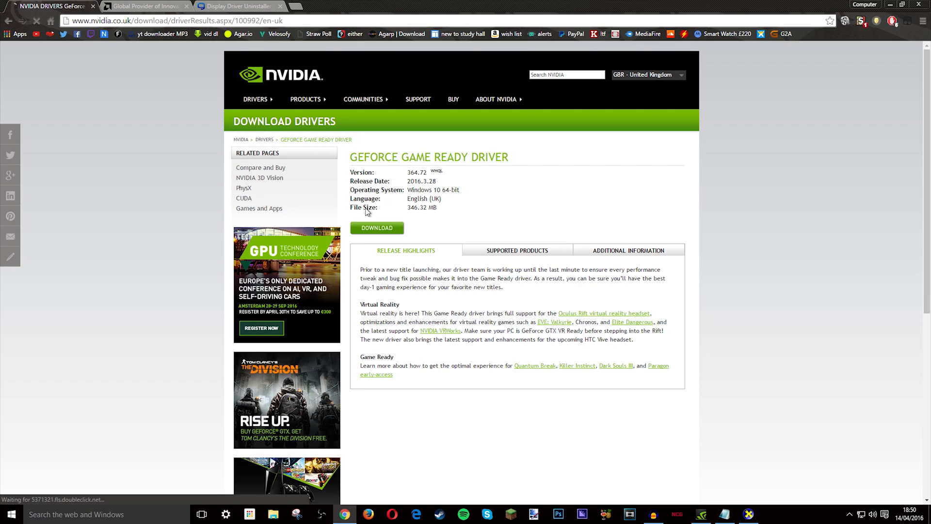
left_click(376, 228)
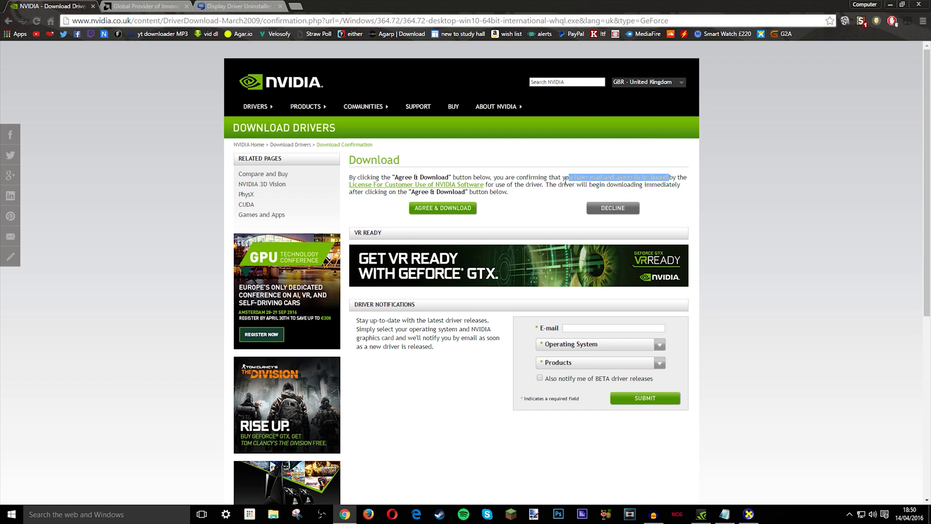
left_click(443, 208)
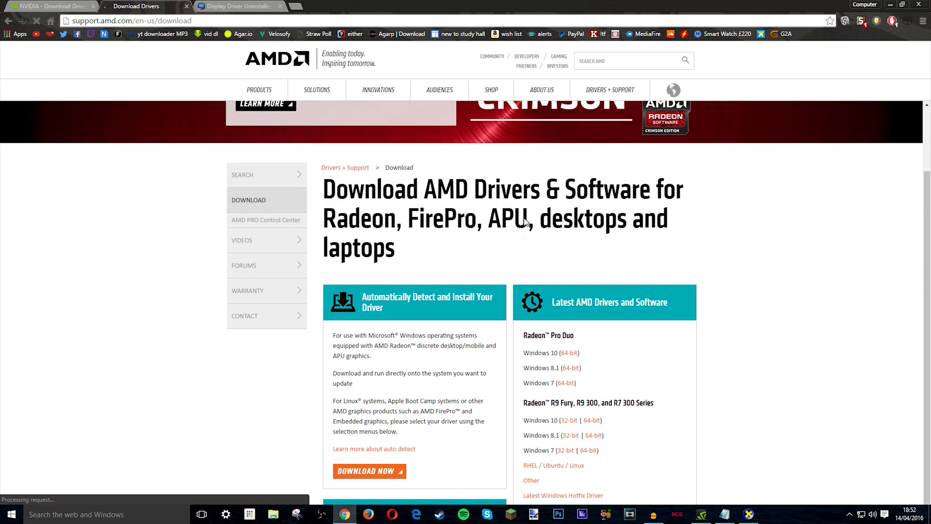
- Select Desktop Graphics, Radeon R9 Nano and Windows 10 64-bit to list AMD's matching drivers
scroll("down", 3)
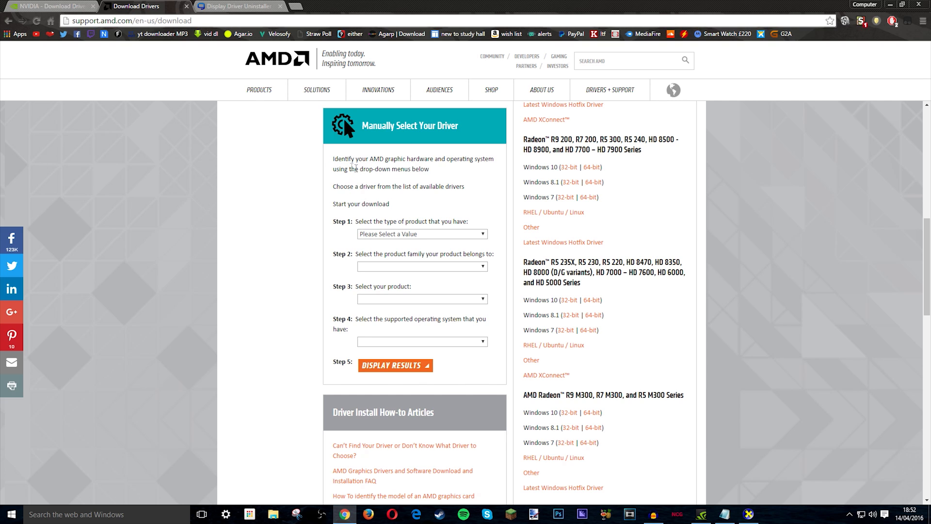
left_click(422, 234)
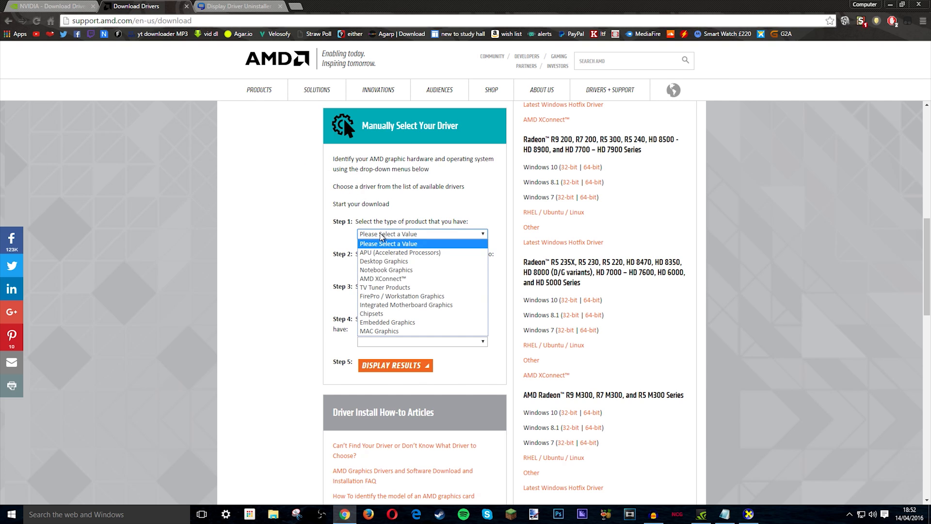
mouse_move(384, 261)
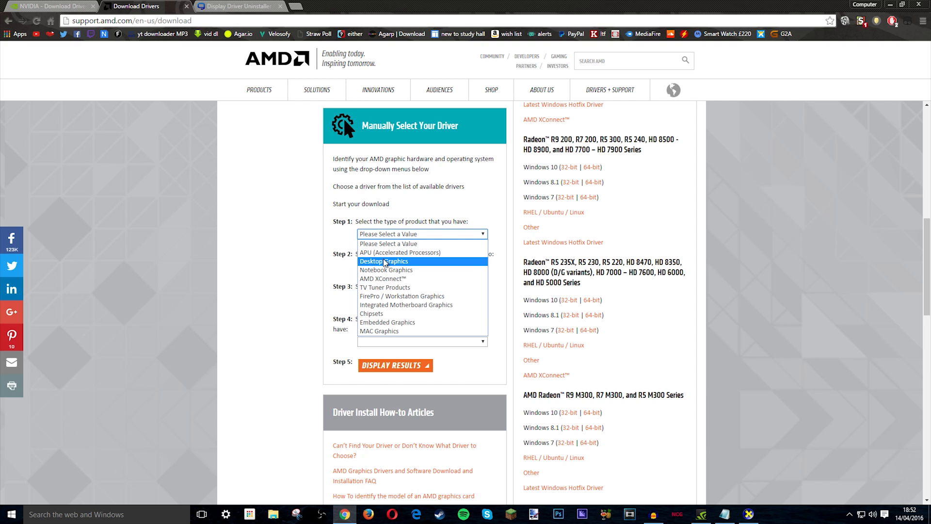
left_click(385, 261)
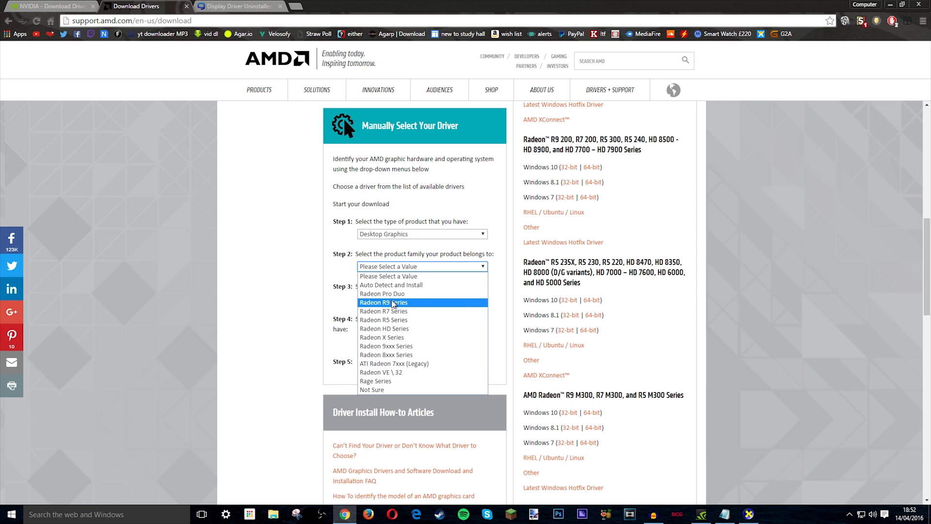
left_click(390, 303)
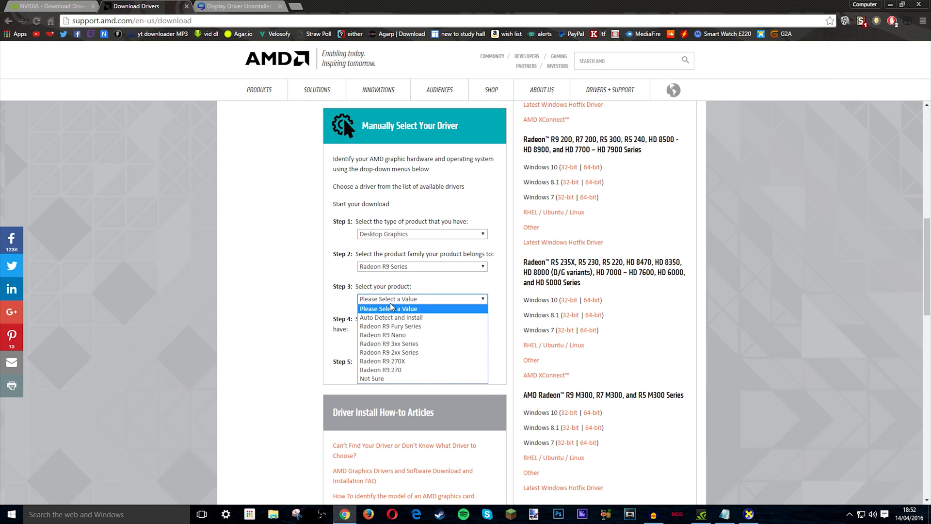
left_click(382, 335)
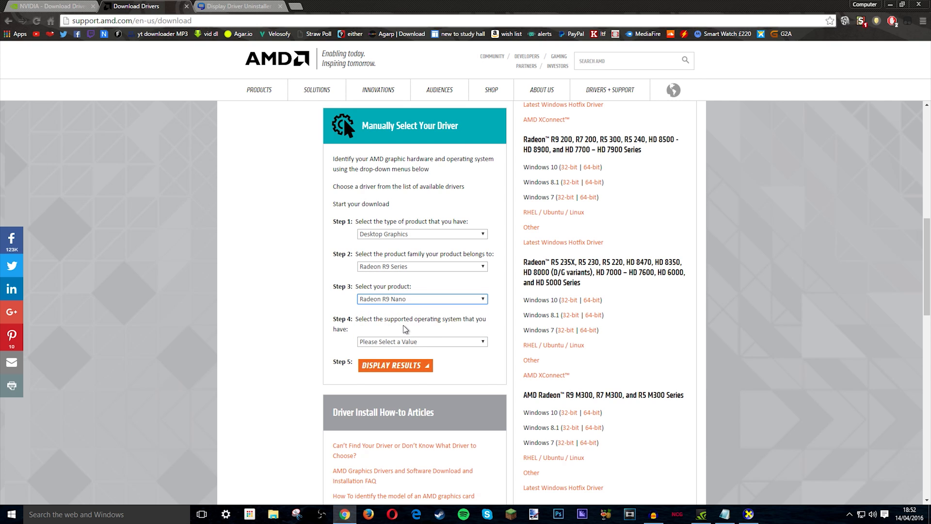
left_click(422, 341)
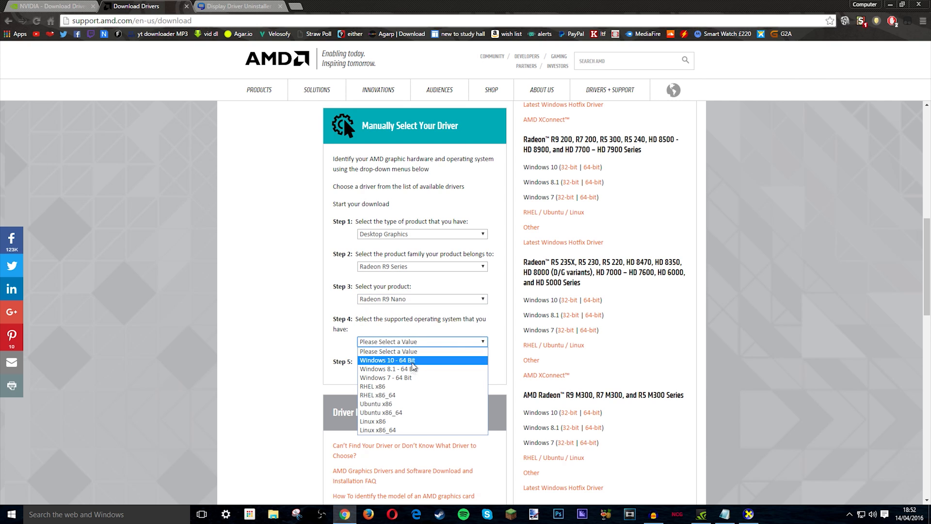
left_click(387, 360)
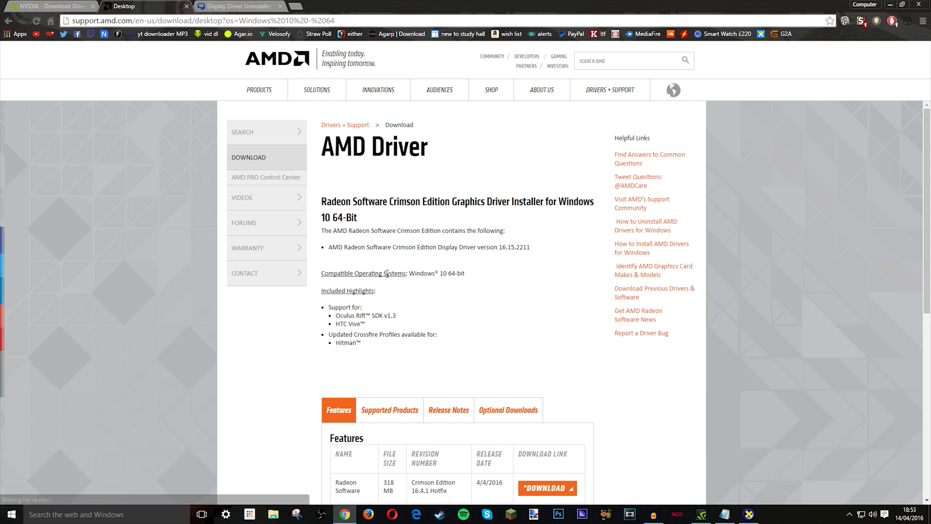
- Review the Crimson Edition driver's optional downloads, then return to its features list
scroll("down", 3)
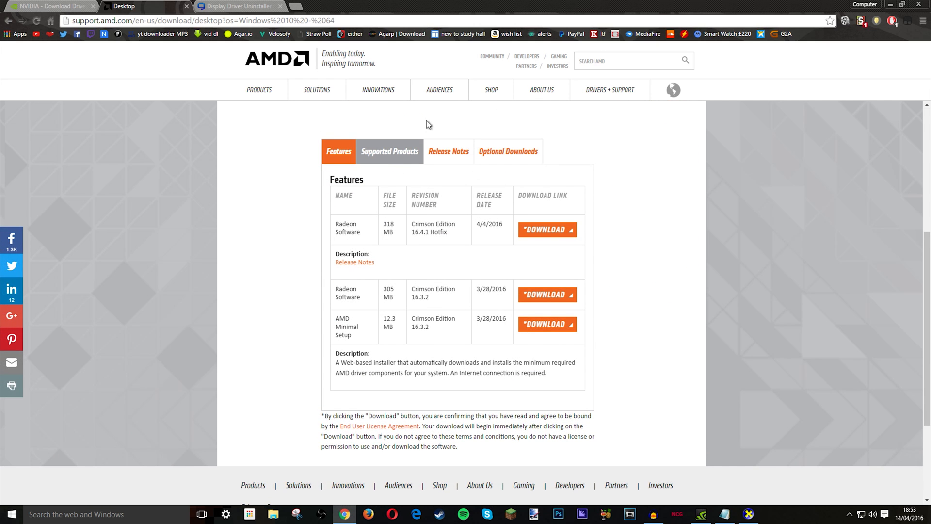
left_click(508, 151)
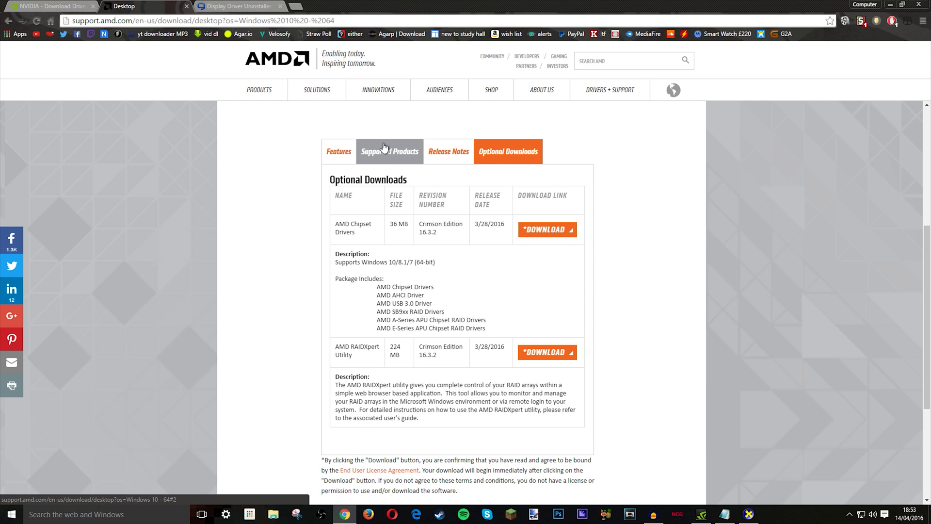
left_click(339, 151)
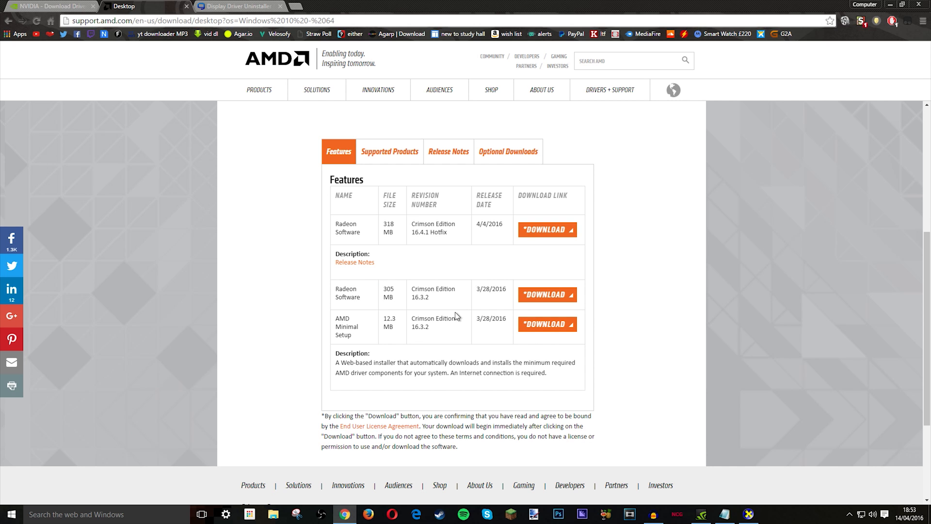
scroll("down", 3)
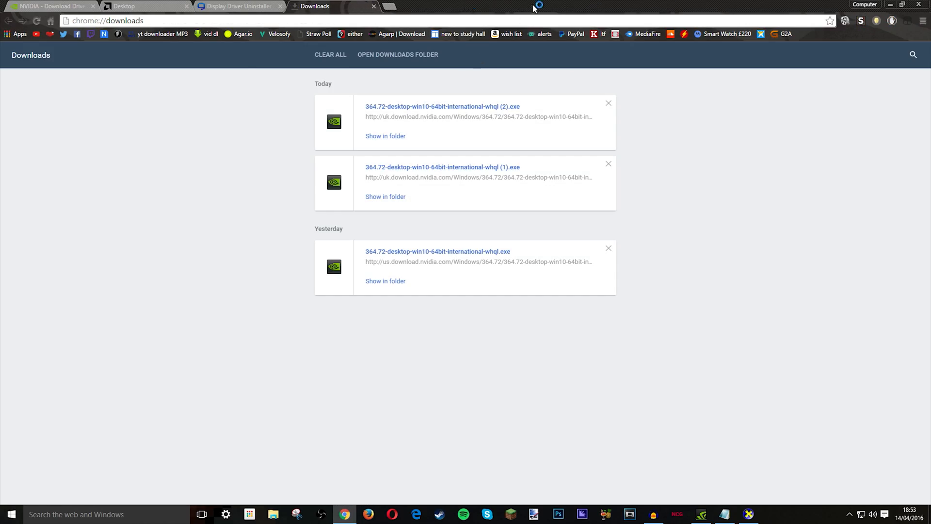
- Switch to the Guru3D DDU 15.7.5.5 page and scroll to its Download Locations list
left_click(906, 7)
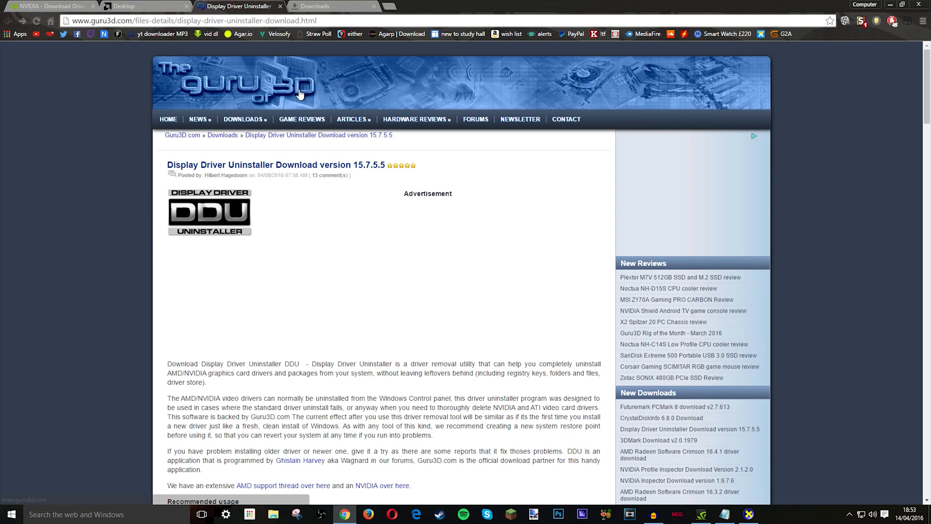
scroll("down", 3)
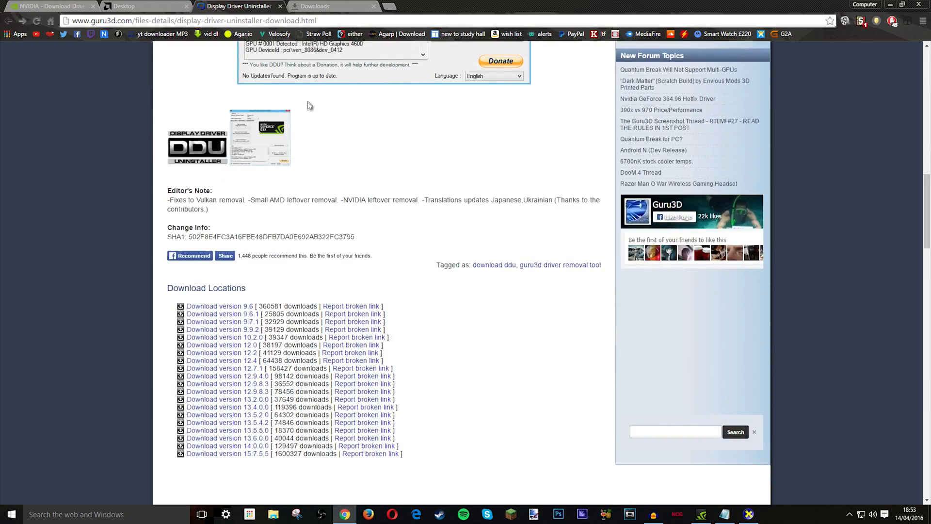
scroll("down", 3)
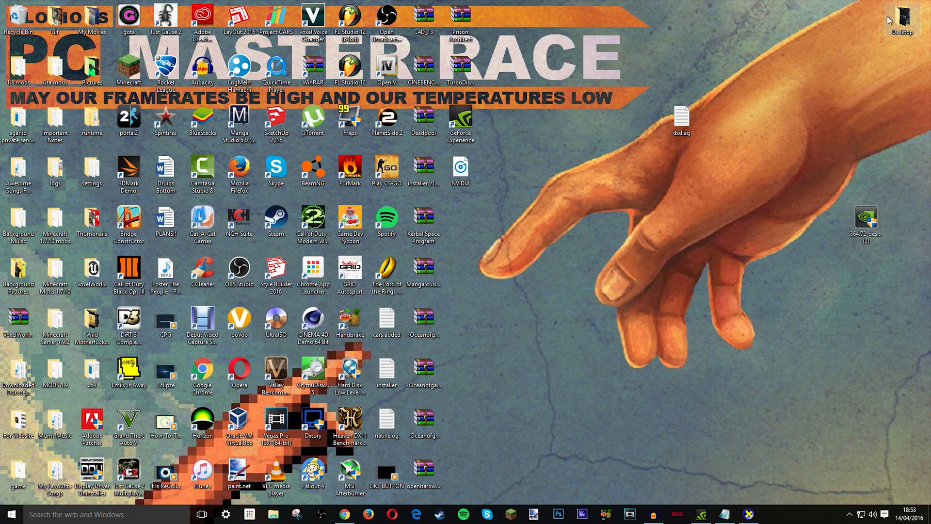
- Launch Display Driver Uninstaller from the desktop with administrator permission
left_click(865, 218)
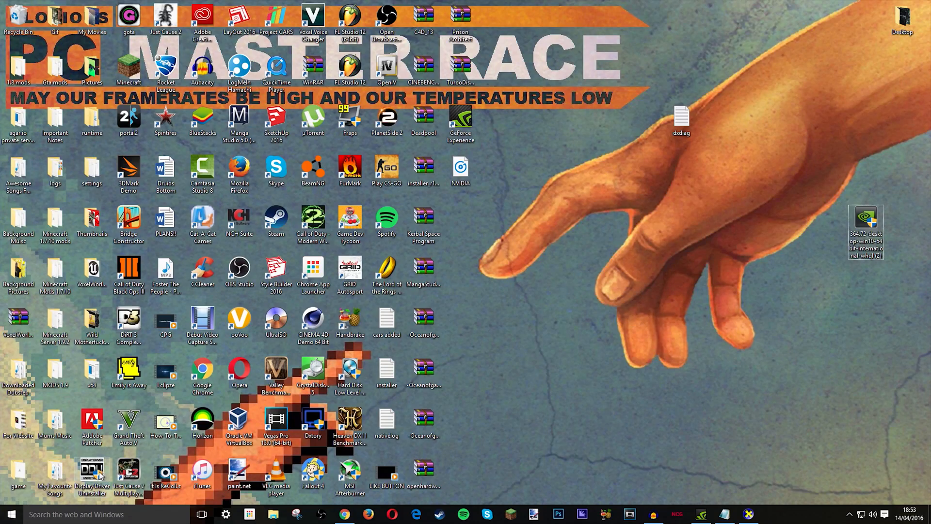
double_click(92, 473)
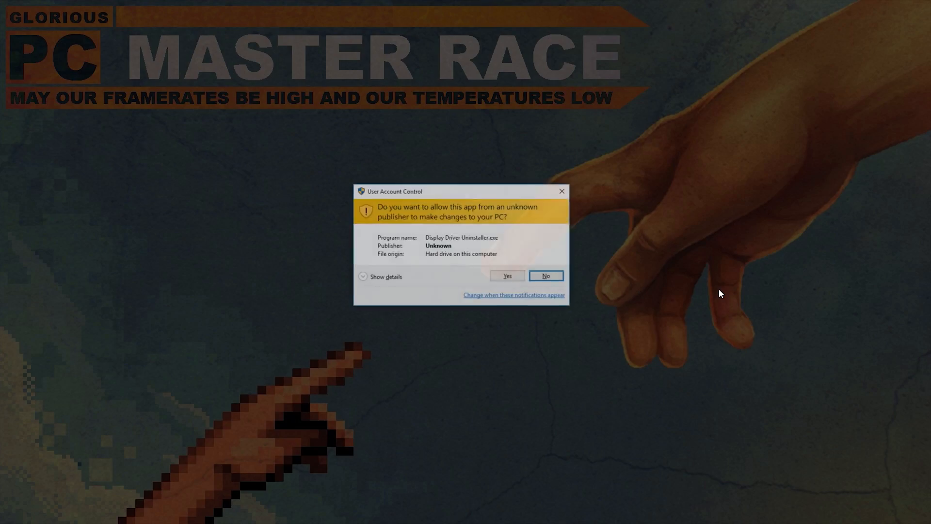
left_click(506, 274)
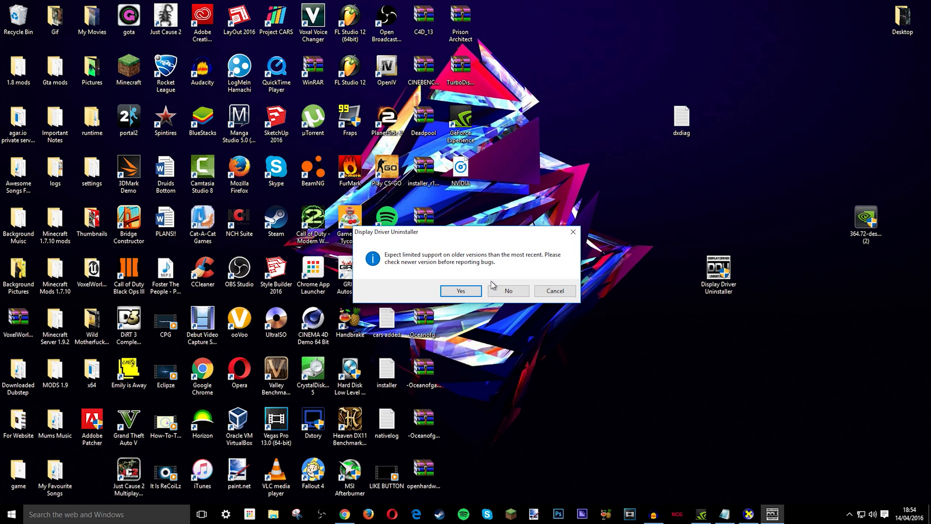
mouse_move(502, 272)
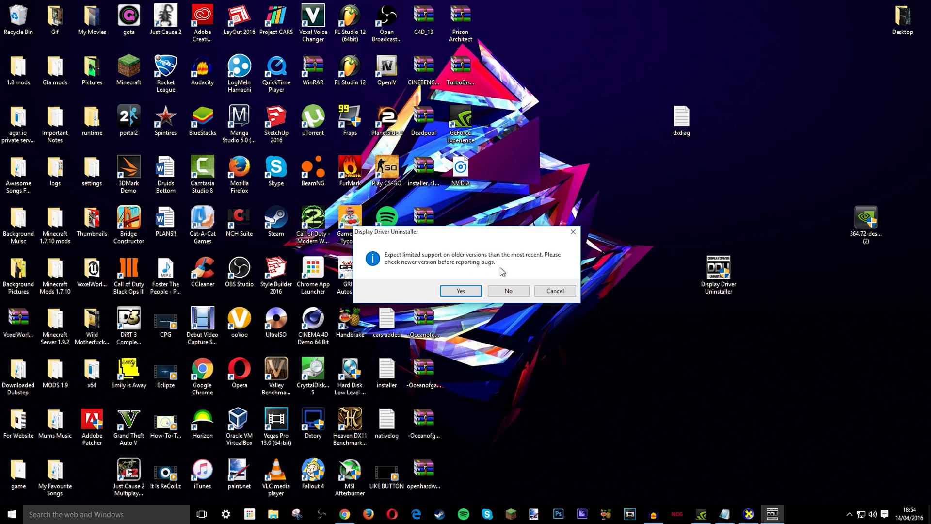
- Dismiss the older-version warning and decline the update prompt so DDU continues starting
left_click(461, 291)
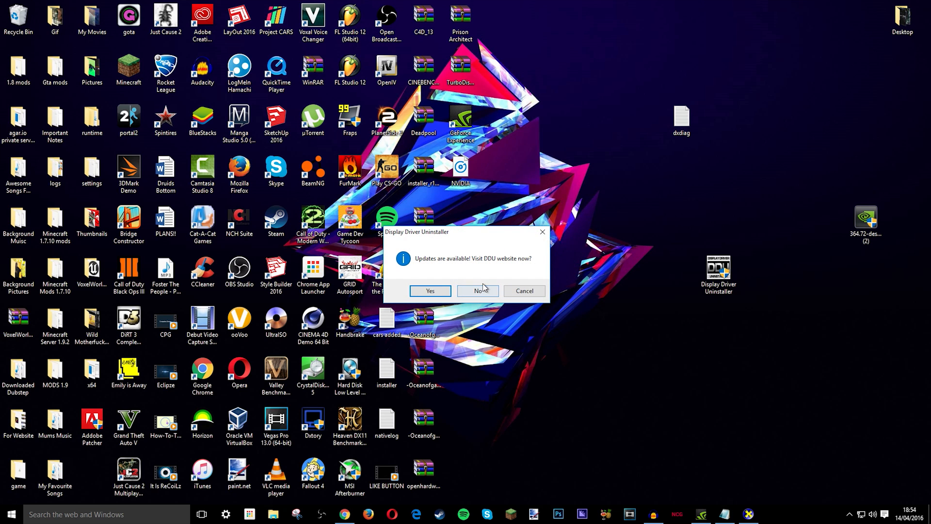
left_click(478, 290)
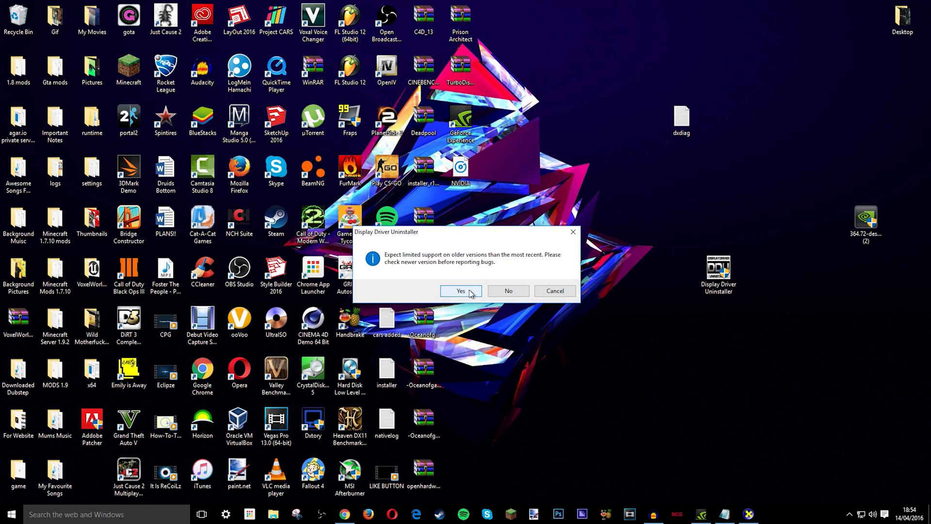
left_click(460, 290)
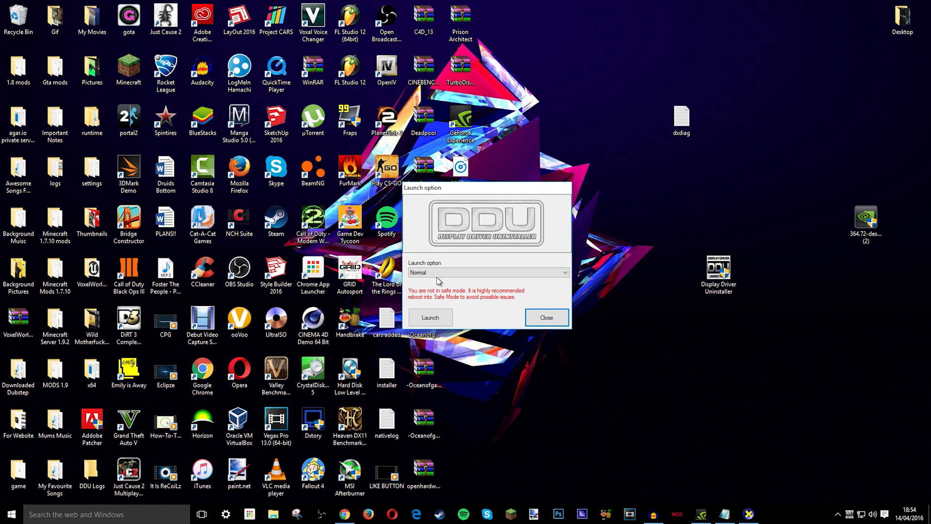
- Review the launch modes, keep Normal selected, and close the launch window without starting DDU
left_click(487, 271)
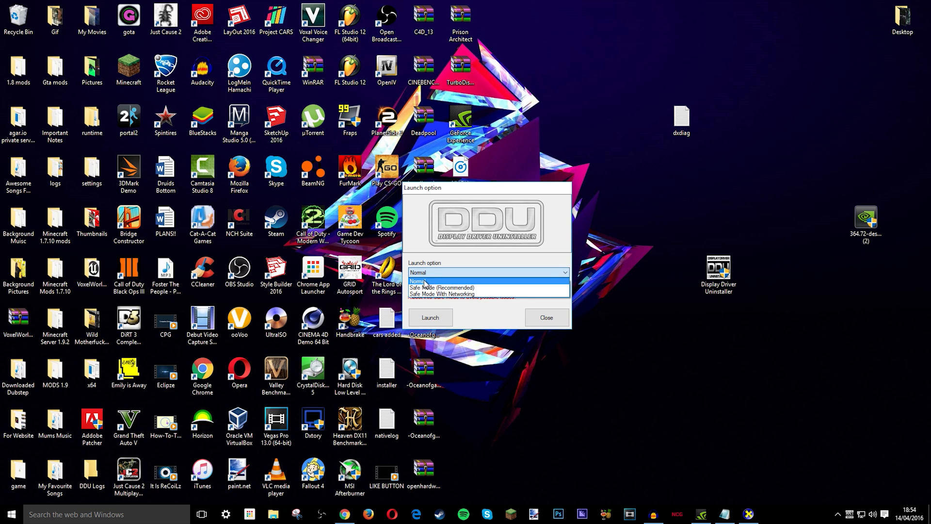
left_click(422, 280)
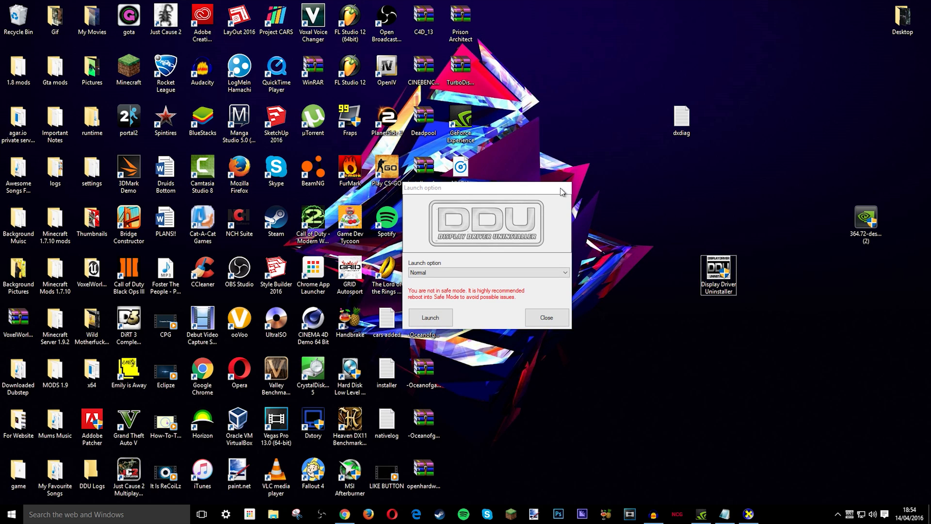
left_click(545, 318)
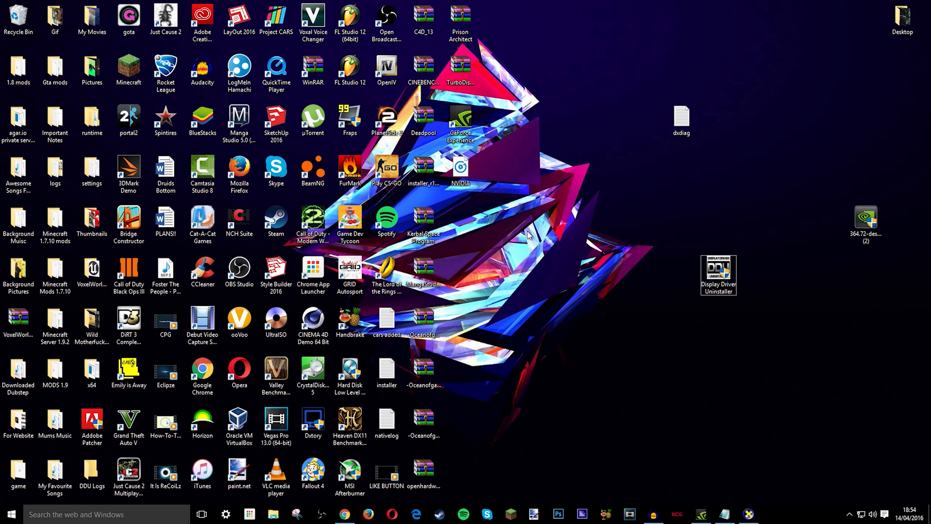
mouse_move(528, 229)
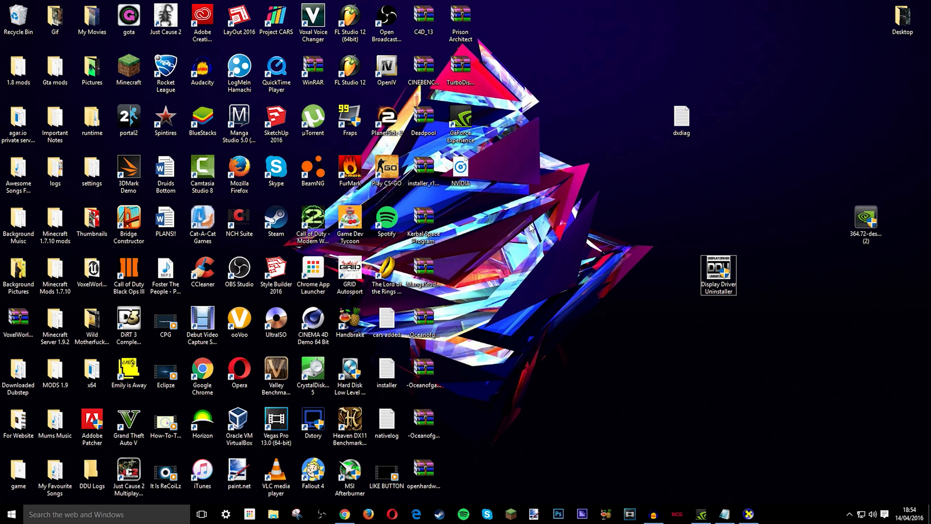
mouse_move(815, 210)
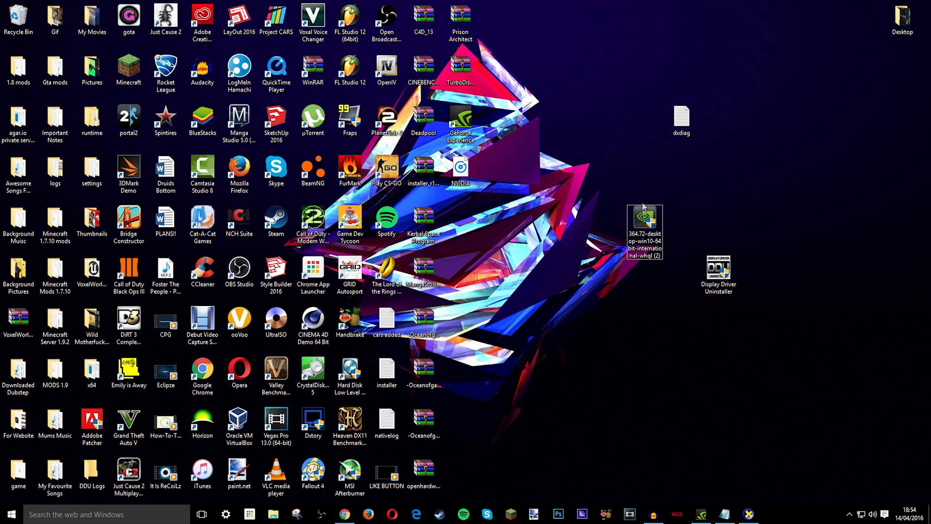
mouse_move(615, 237)
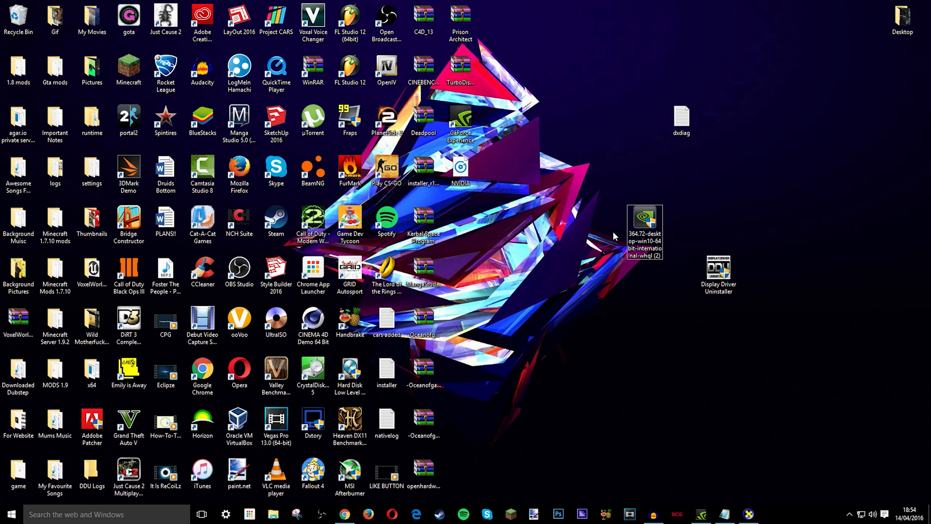